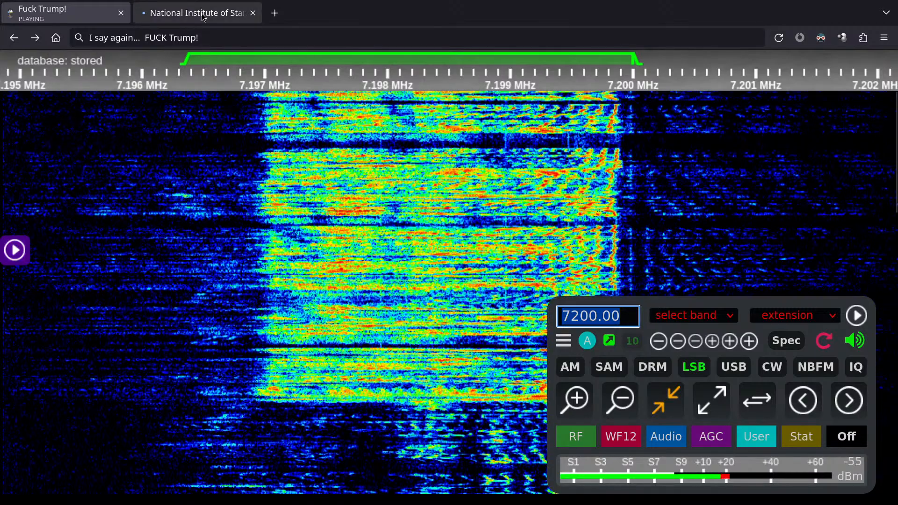
# Bring up time.gov showing UTC 17:44:51 with the device clock off by +0.327 s.
pyautogui.click(196, 12)
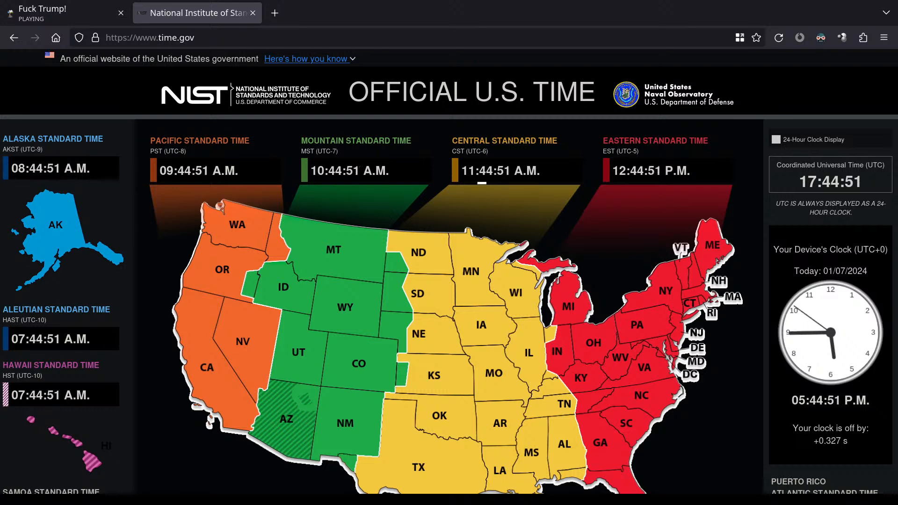
# Return to the 7200.00 kHz LSB waterfall and set the AGC threshold near -67 dBm.
pyautogui.click(57, 13)
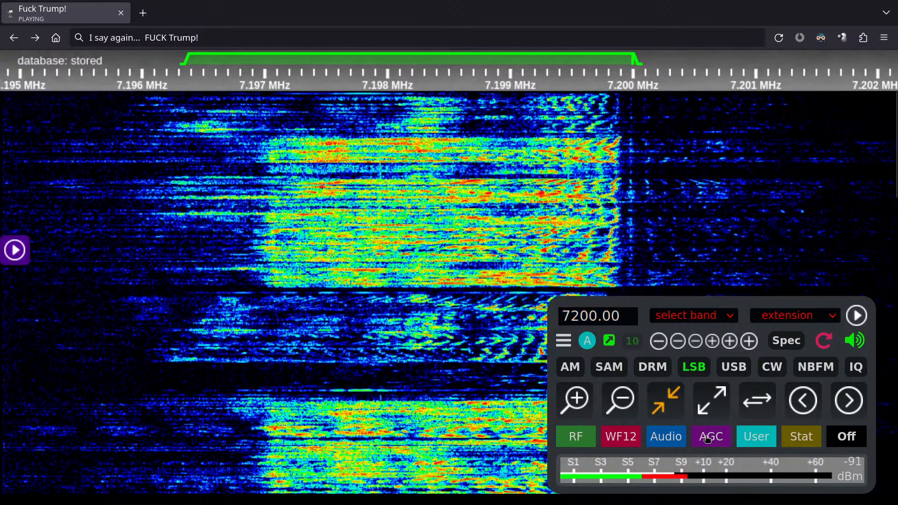
pyautogui.click(711, 437)
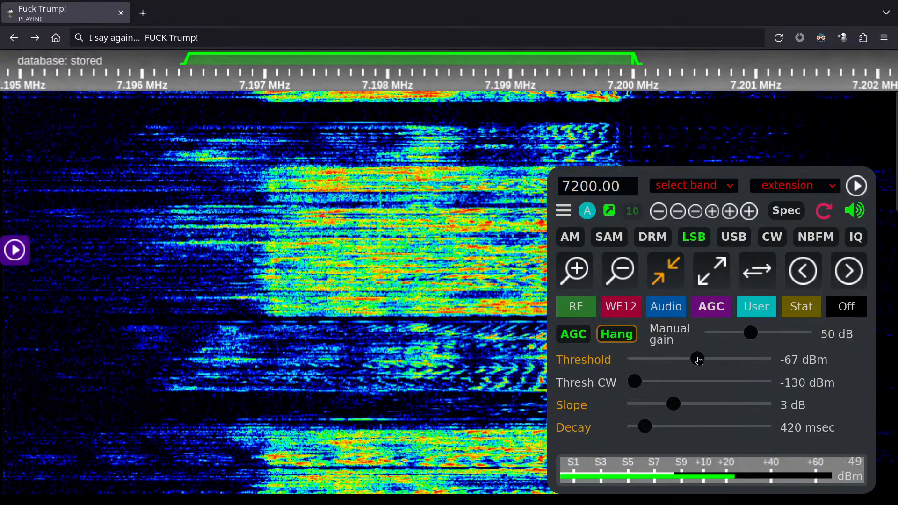
pyautogui.moveTo(690, 359); pyautogui.dragTo(702, 359)
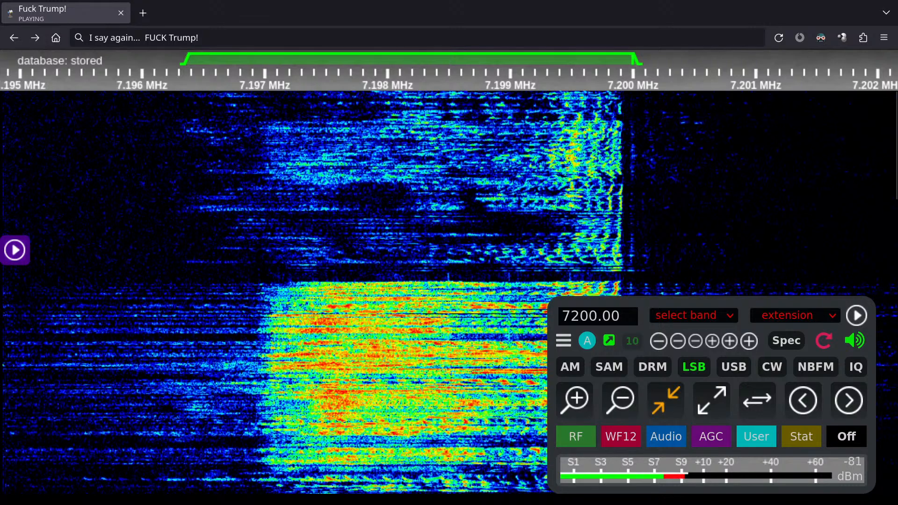
pyautogui.click(597, 315)
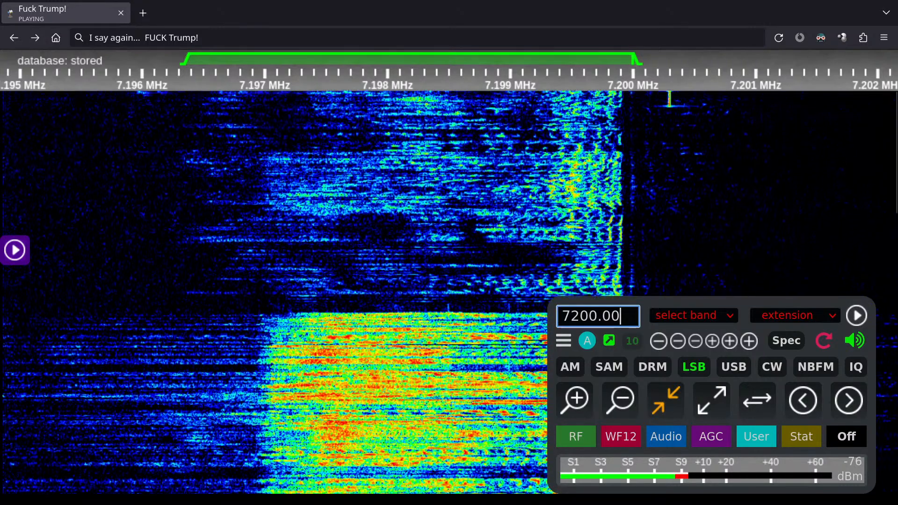